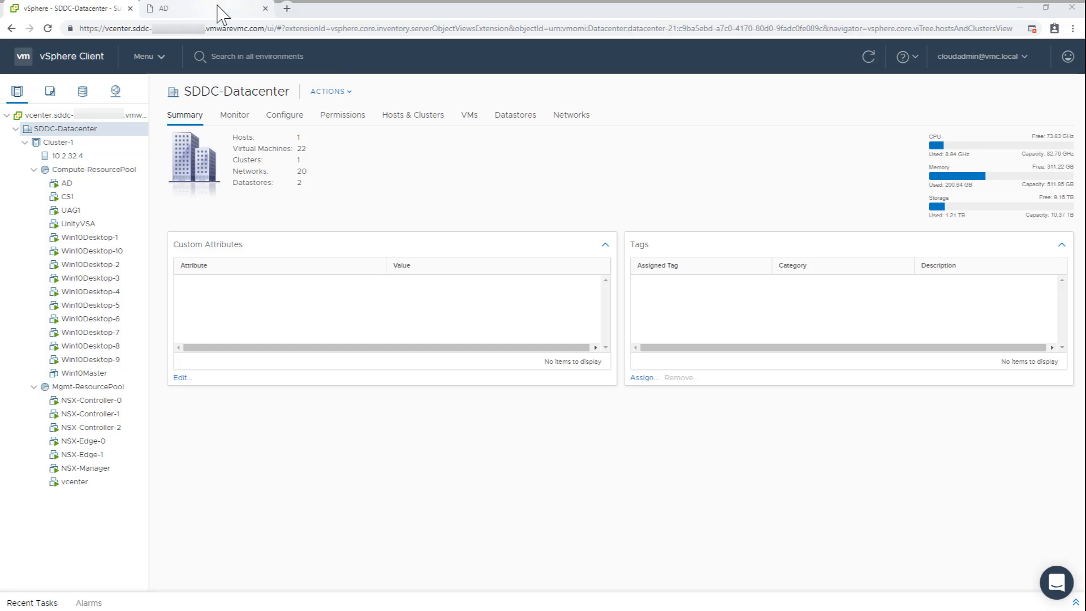
On the AD machine's console, select the unitynas01 NAS server in Unisphere.
click(176, 8)
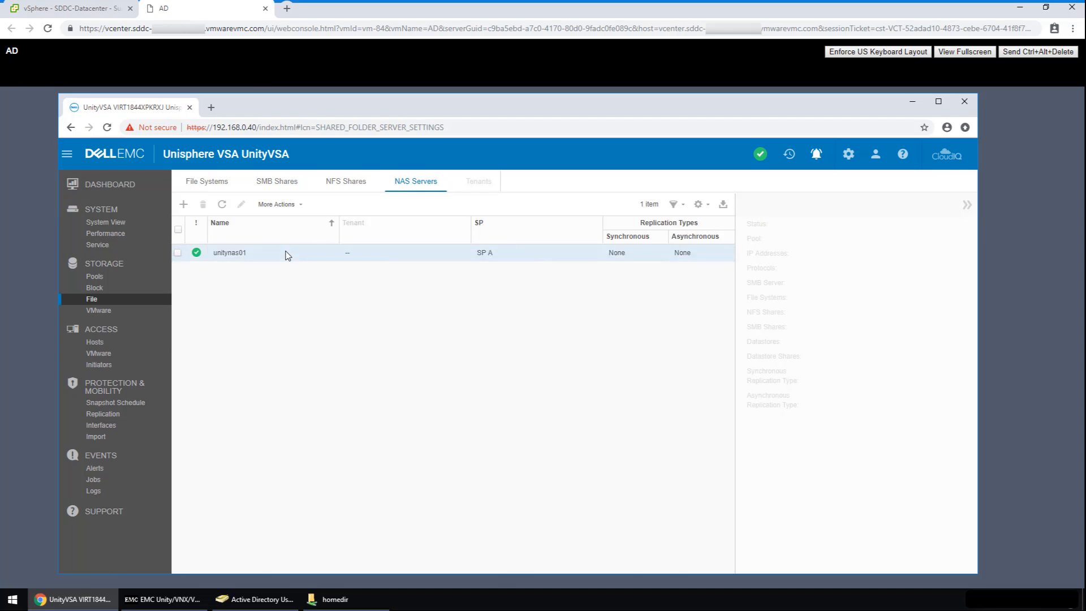
click(229, 253)
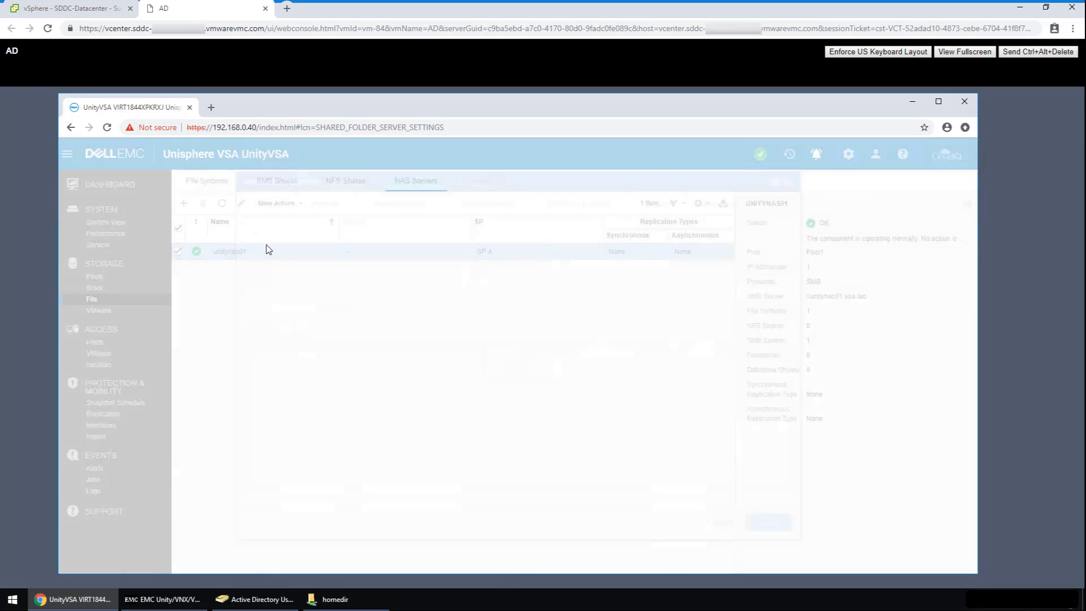
Review unitynas01's Sharing Protocols, NFS, Protection & Events, Security and Replication settings.
double_click(229, 251)
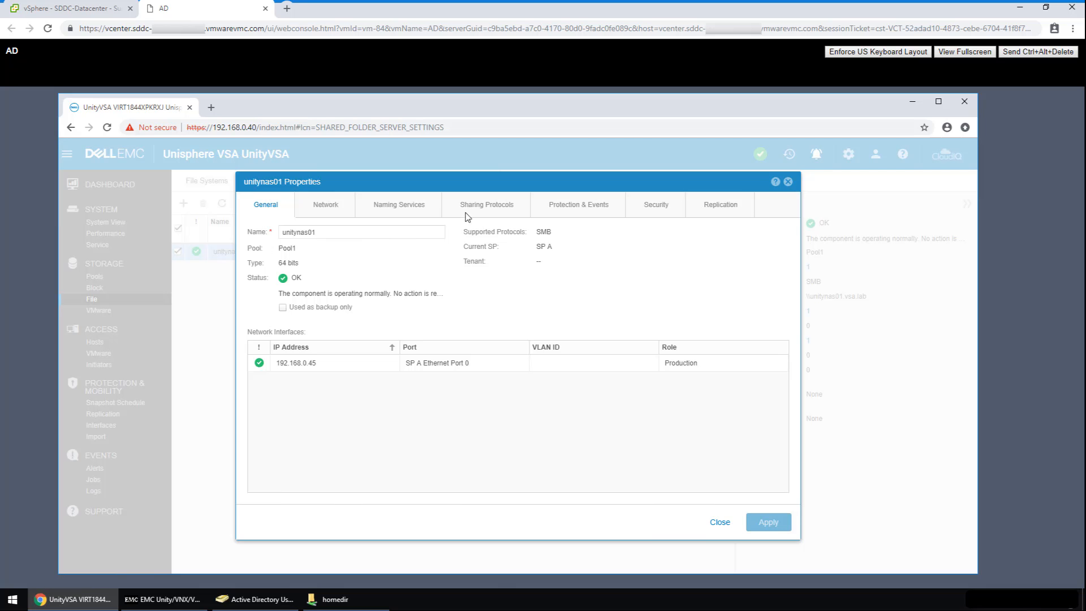
click(487, 204)
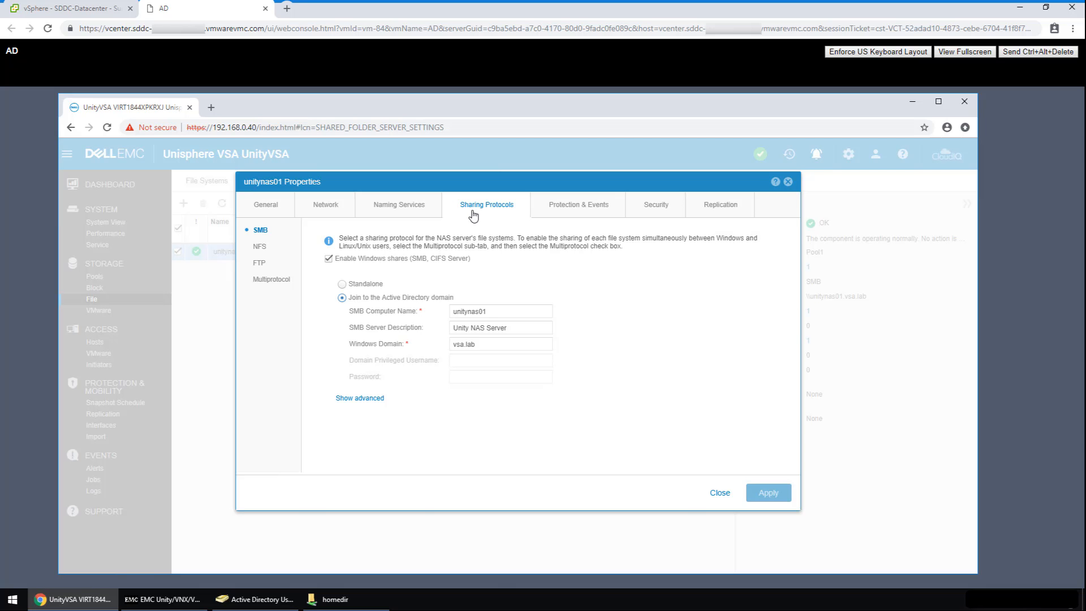
mouse_move(264, 250)
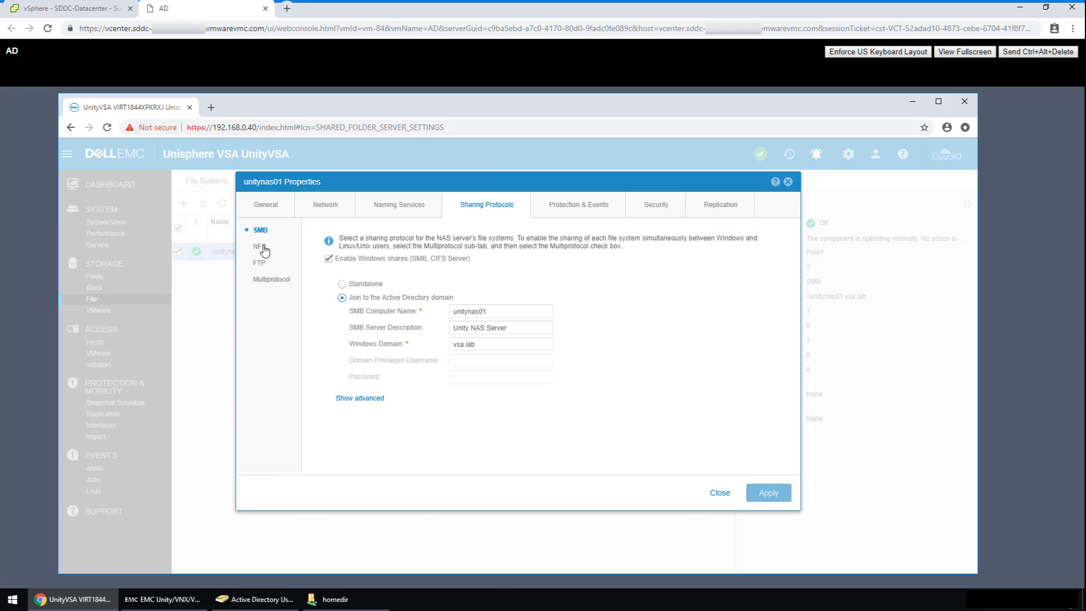
click(259, 246)
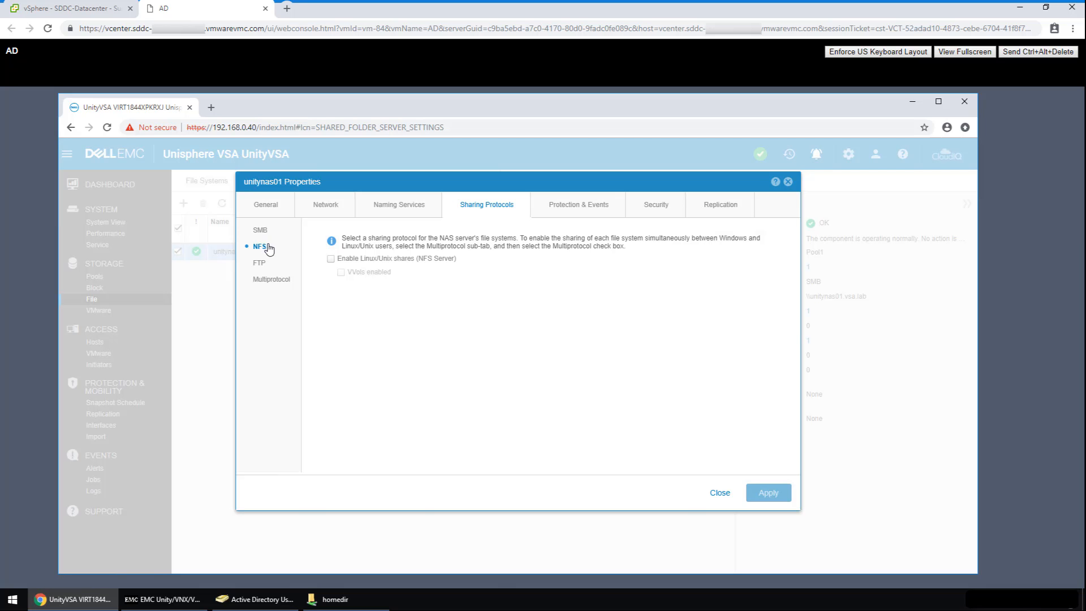
click(578, 204)
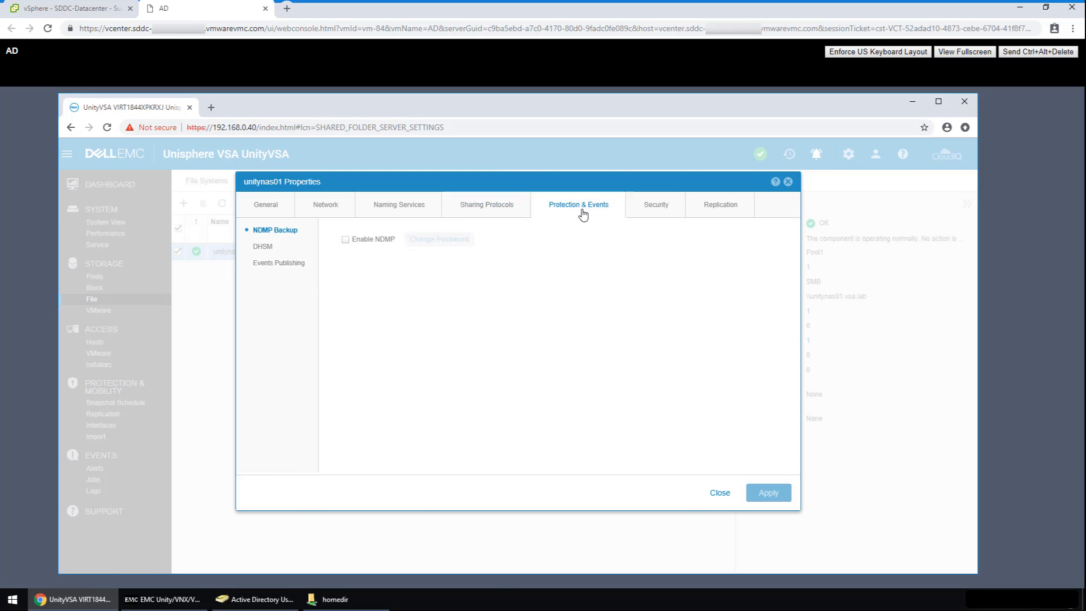
click(655, 204)
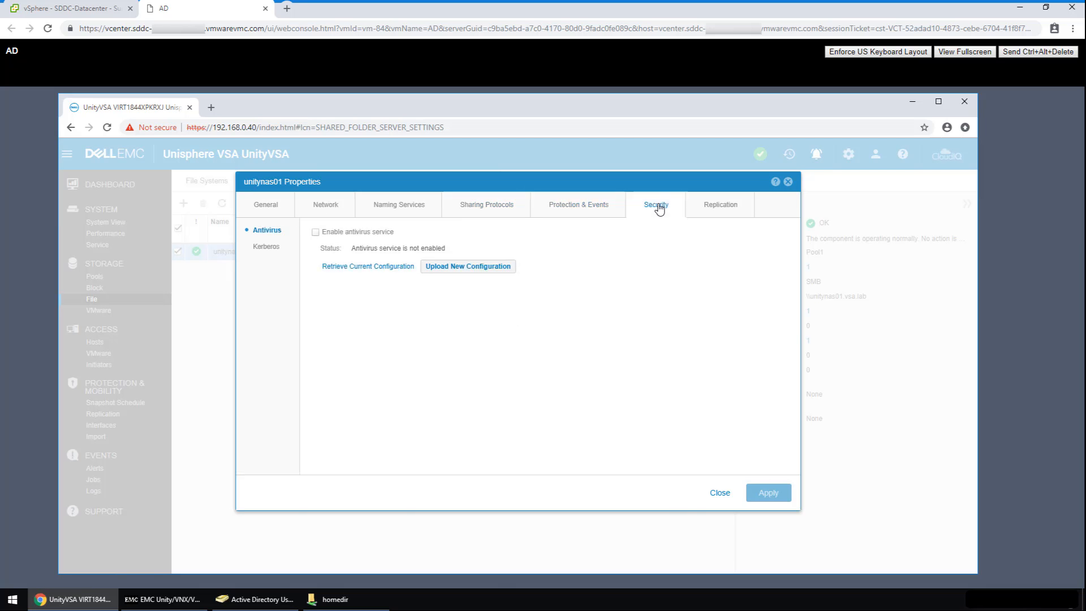
click(719, 204)
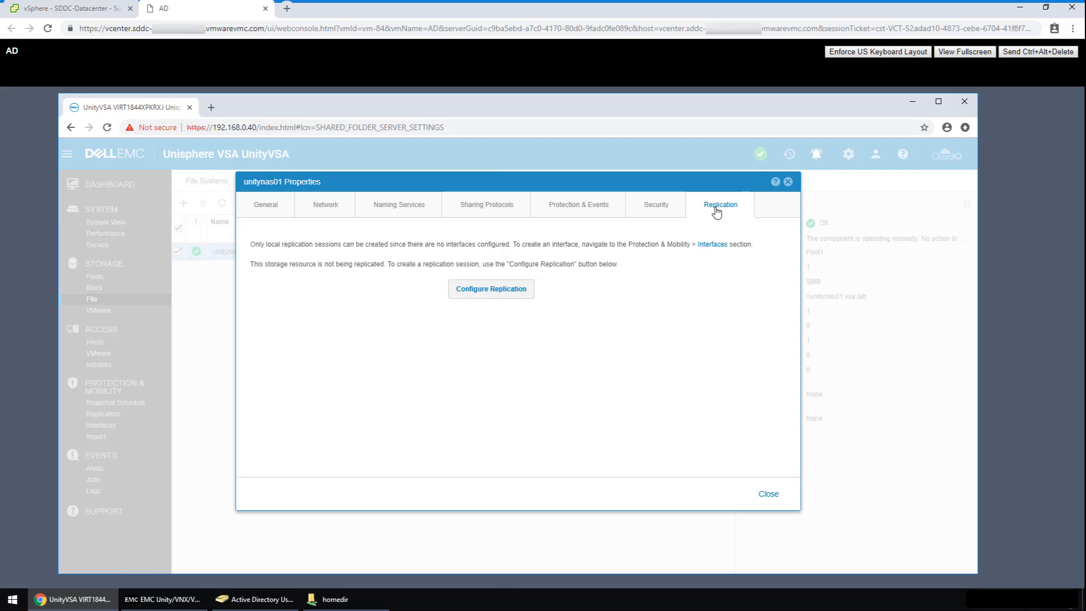
mouse_move(767, 494)
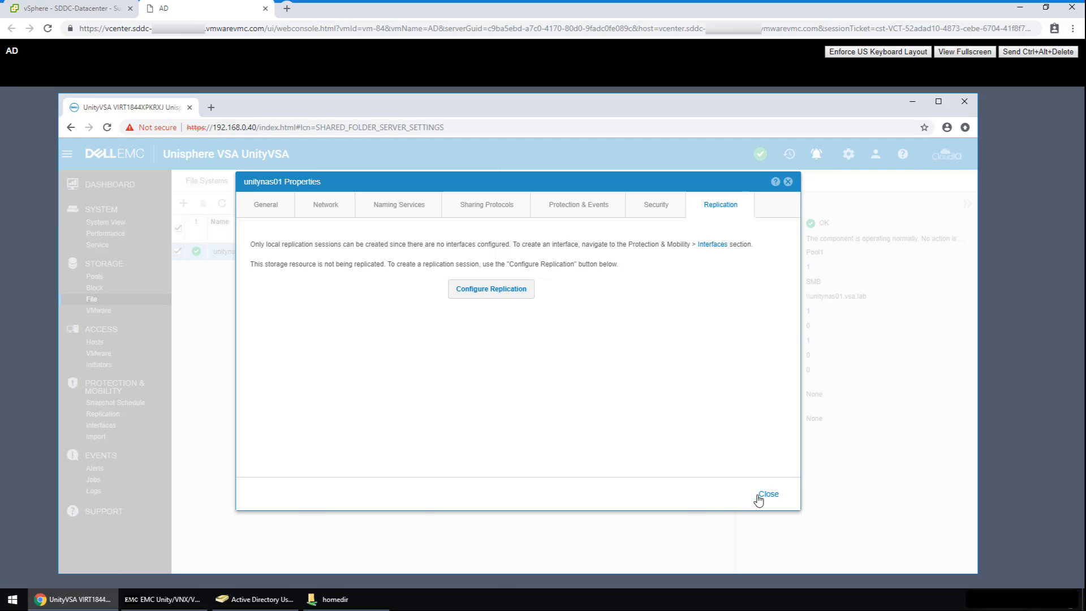
Close unitynas01's properties and list the file systems, showing fs01 at 400 GB.
click(767, 494)
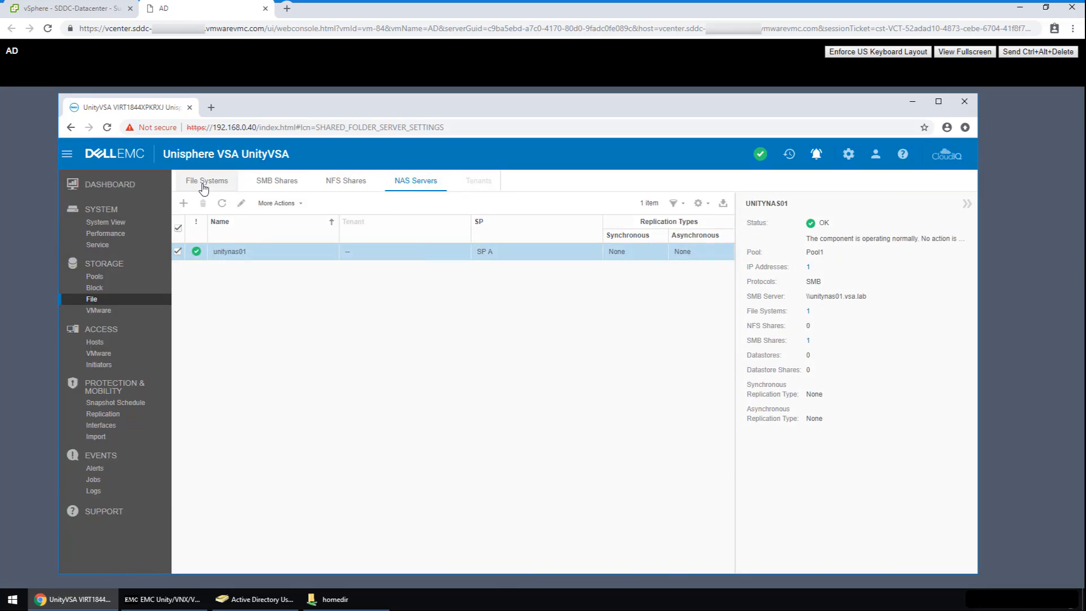
click(206, 181)
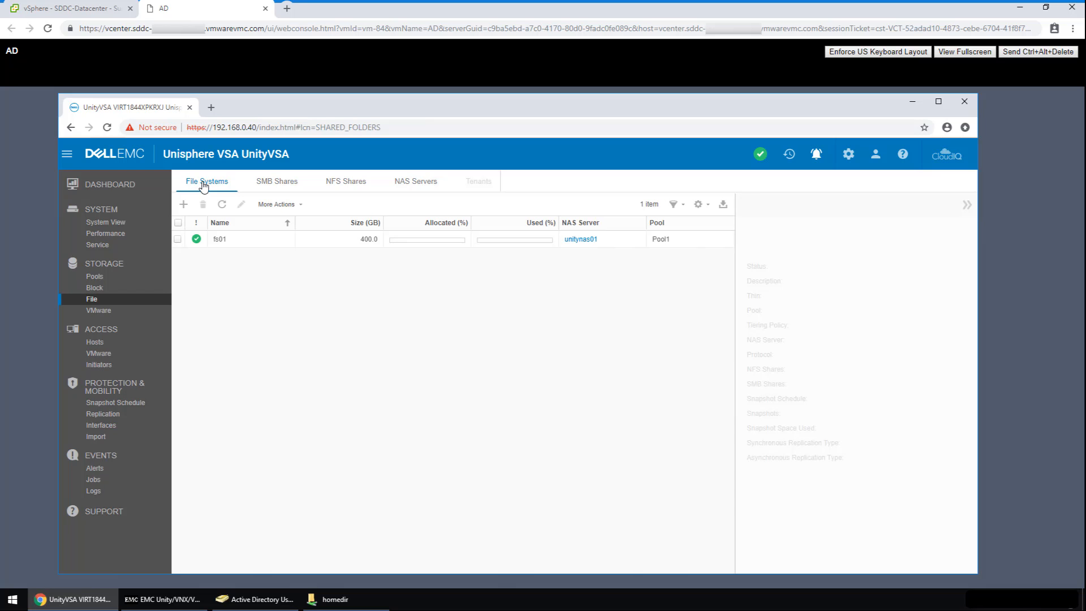
mouse_move(210, 238)
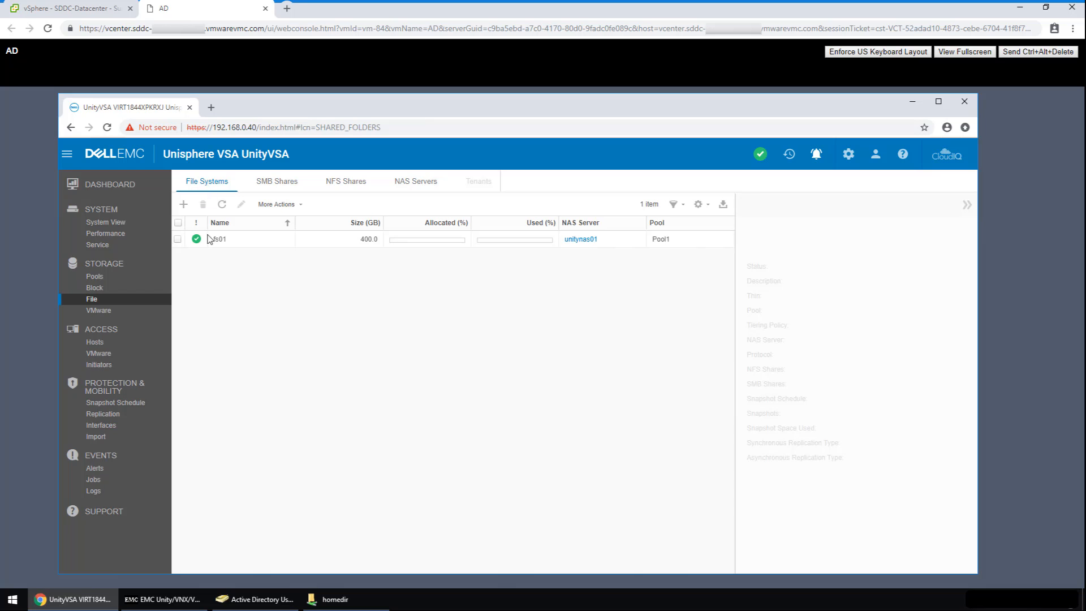
Check fs01's 11 snapshots and its HomeDirSchedule snapshot schedule.
click(219, 239)
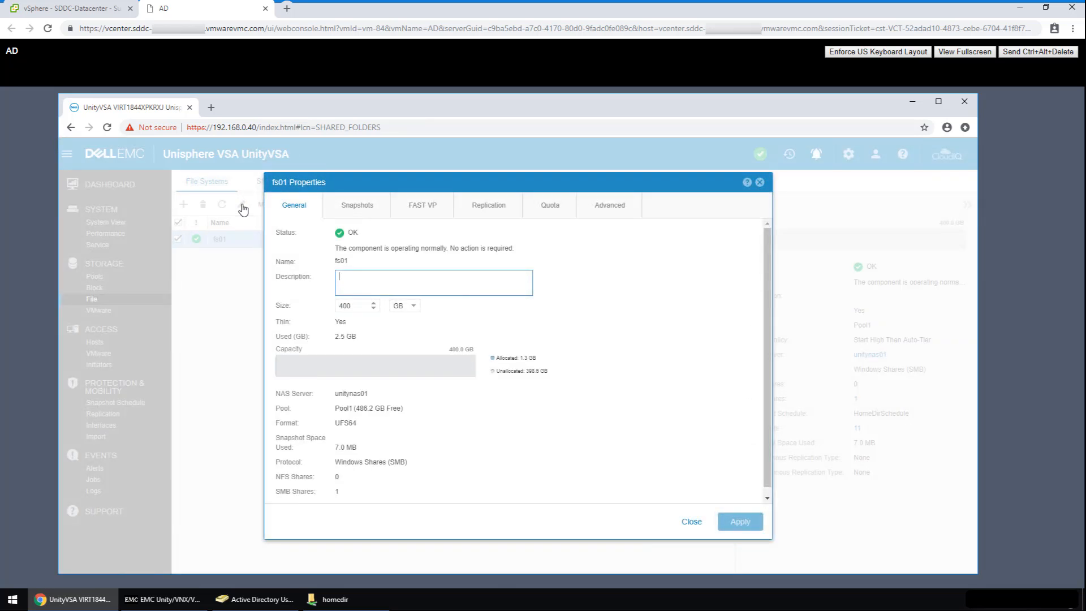
mouse_move(329, 213)
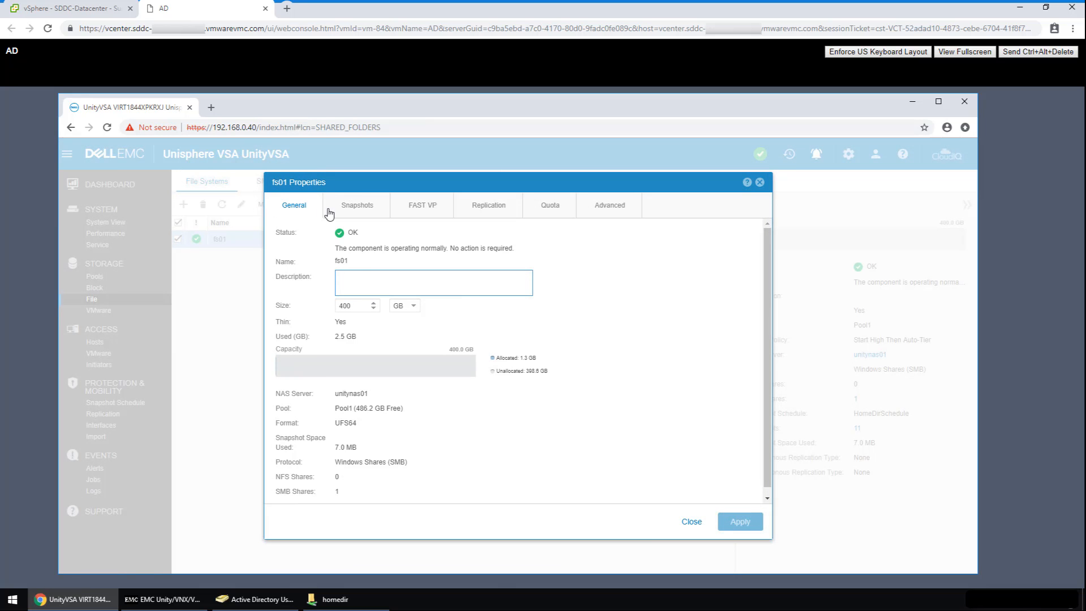
click(356, 205)
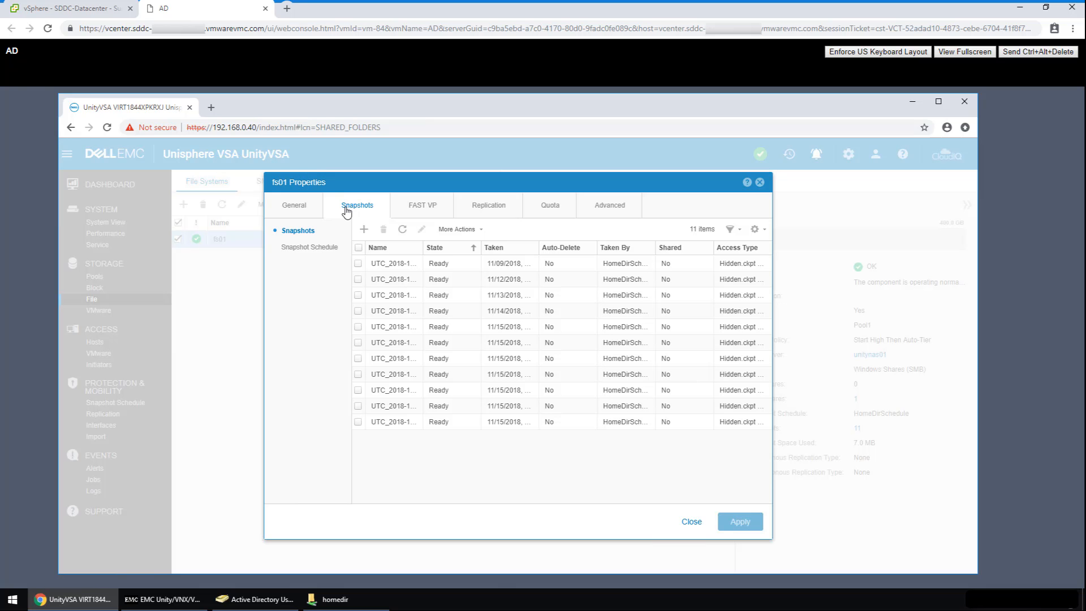
mouse_move(323, 254)
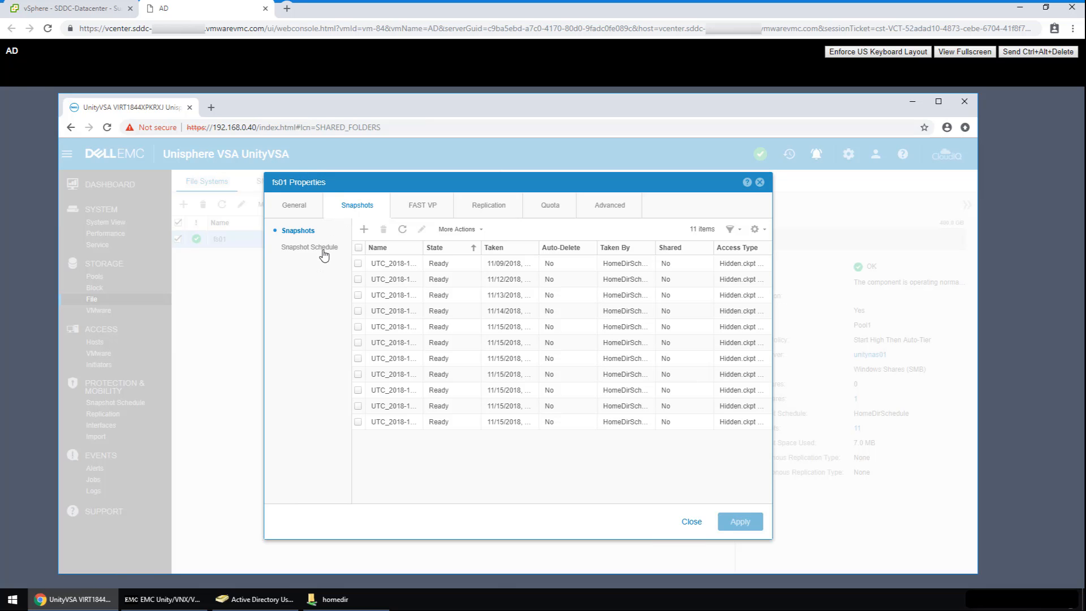
click(309, 247)
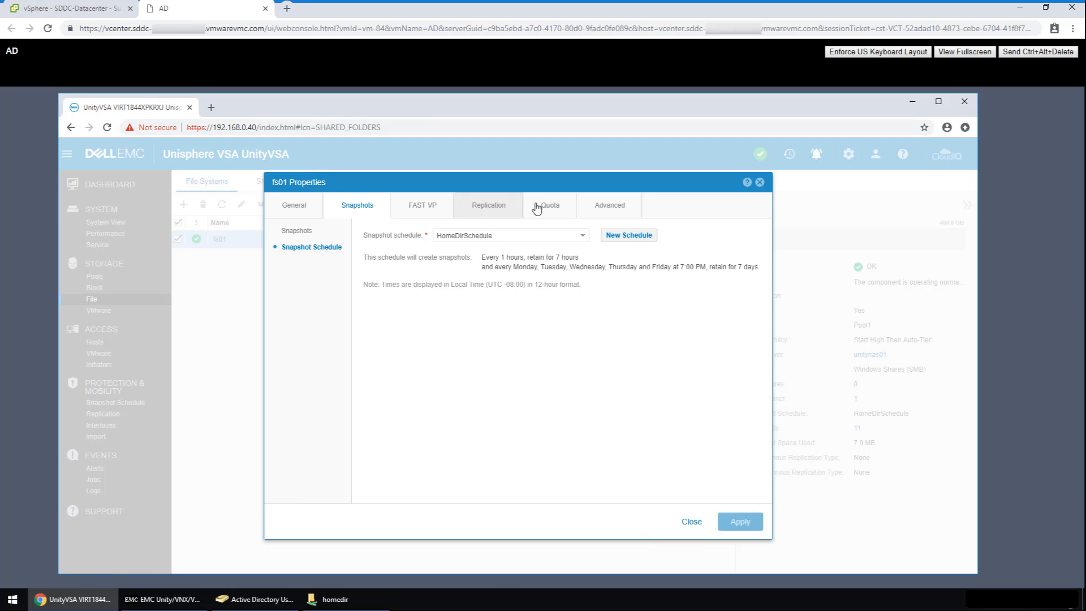
Show fs01's File System user quota report, which has no quotas yet.
click(548, 205)
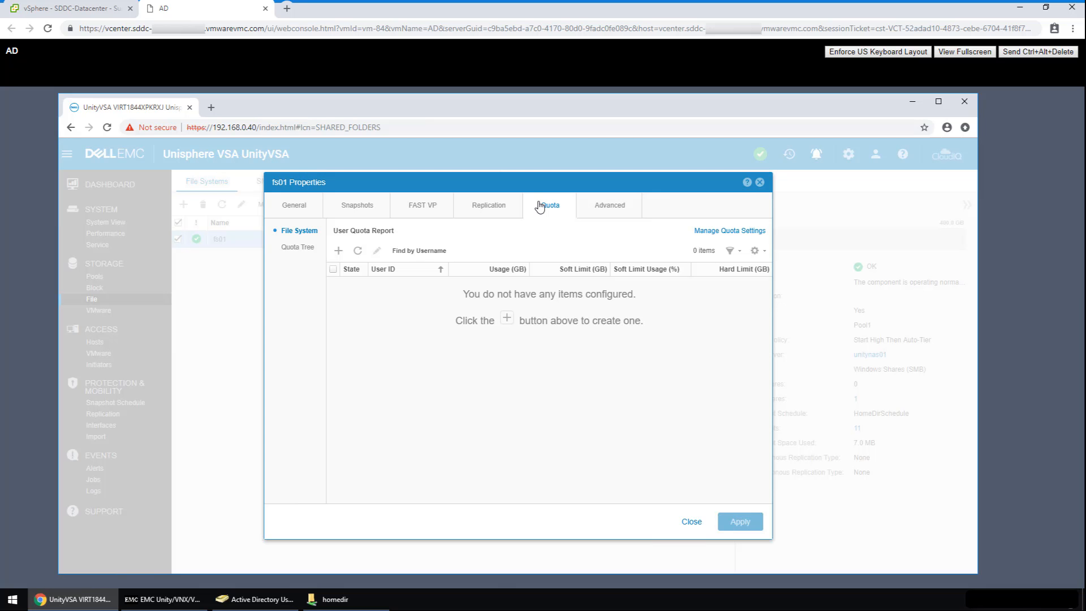
click(297, 246)
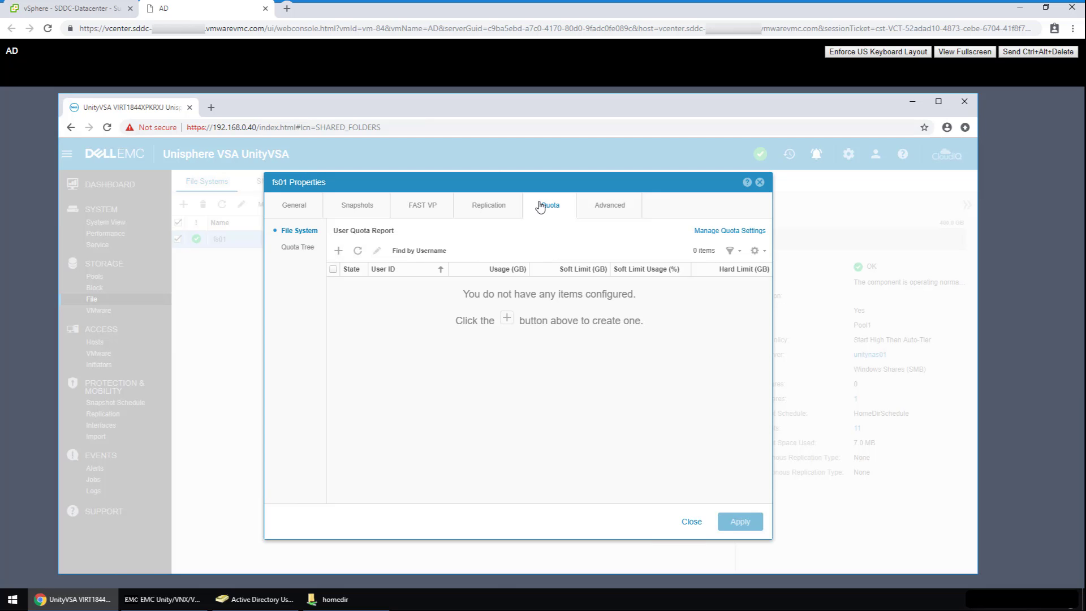
mouse_move(728, 230)
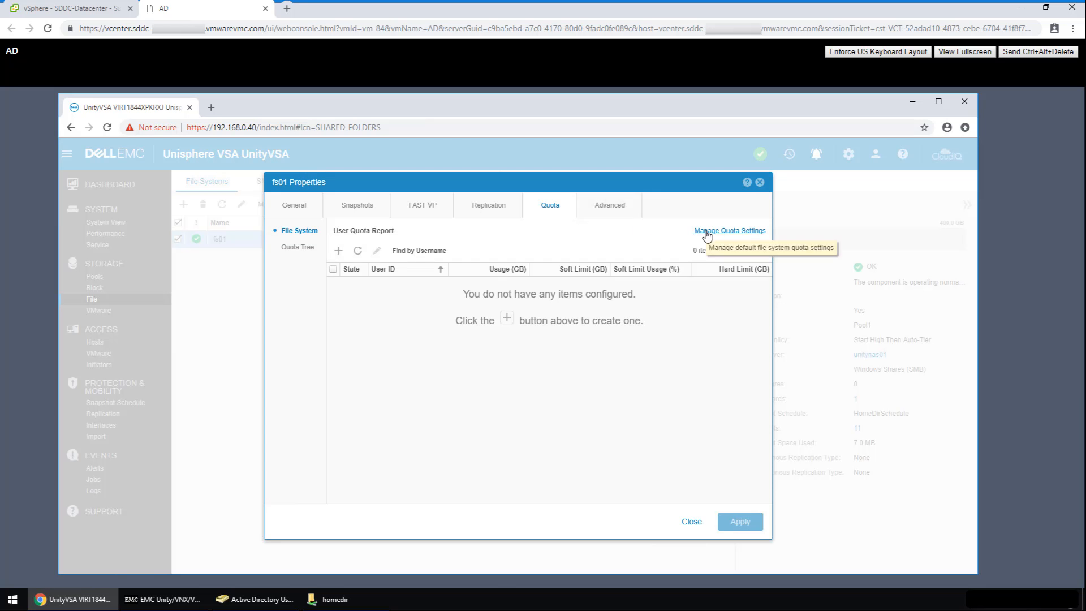
Turn on fs01 user quota enforcement: 10 GB soft, 8-day grace, 15 GB hard.
click(728, 231)
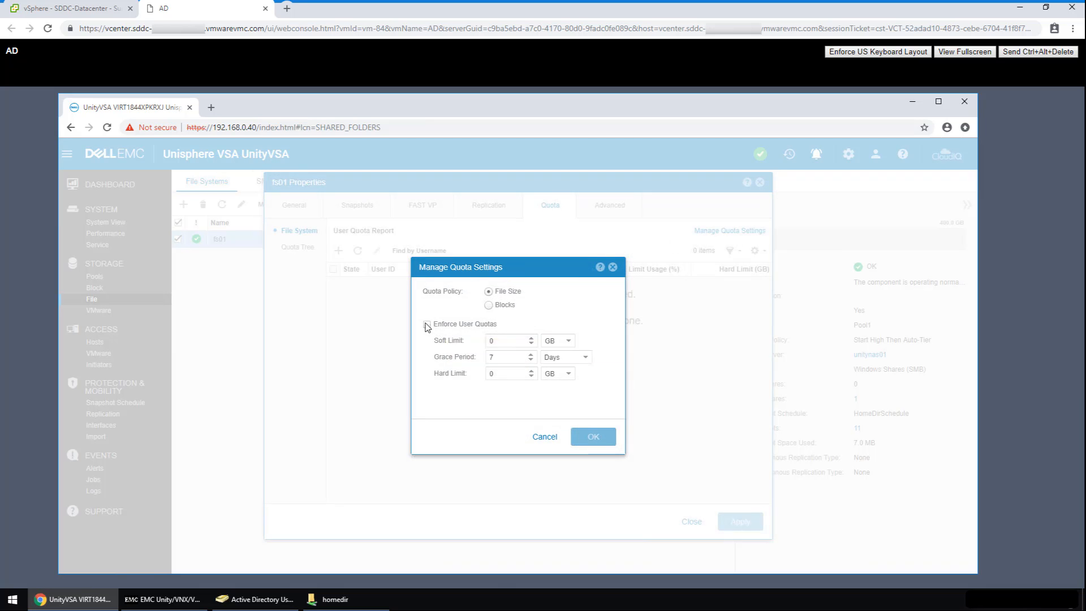
click(426, 323)
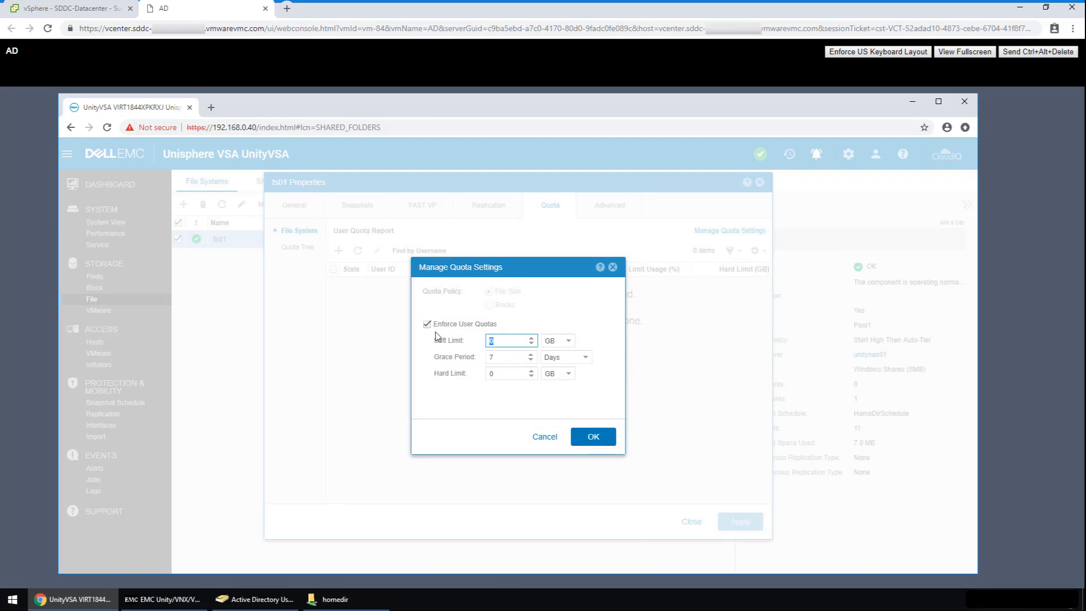
mouse_move(426, 324)
text(10)
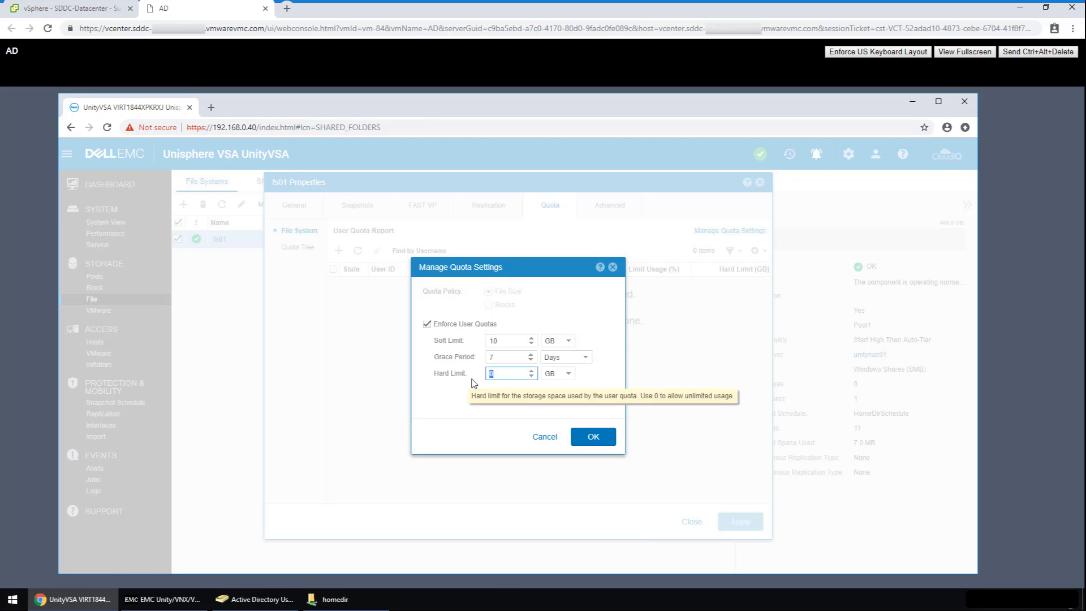
text(15)
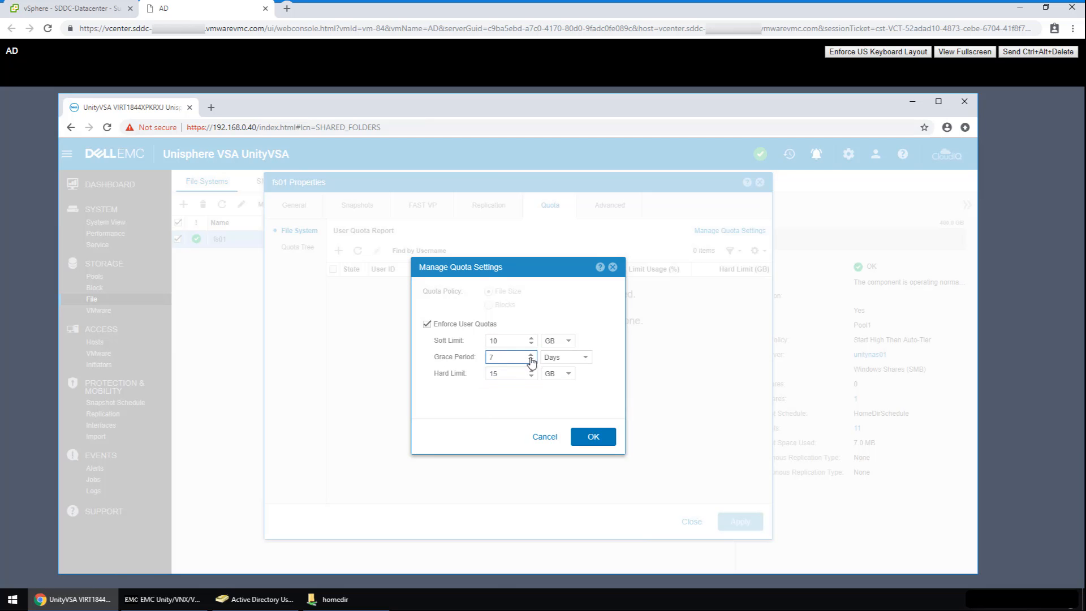
click(531, 353)
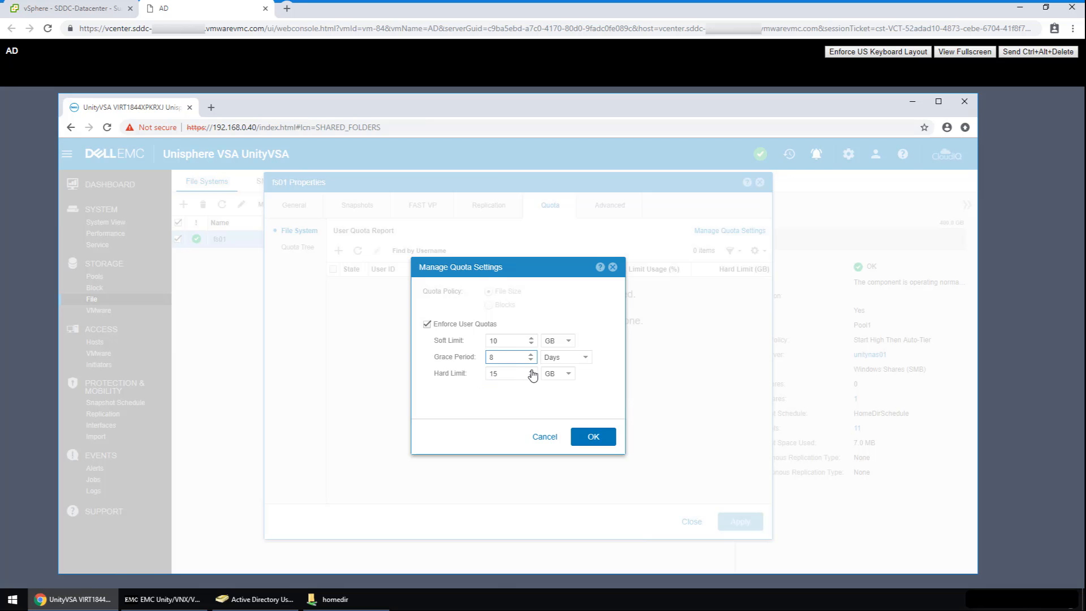
mouse_move(535, 381)
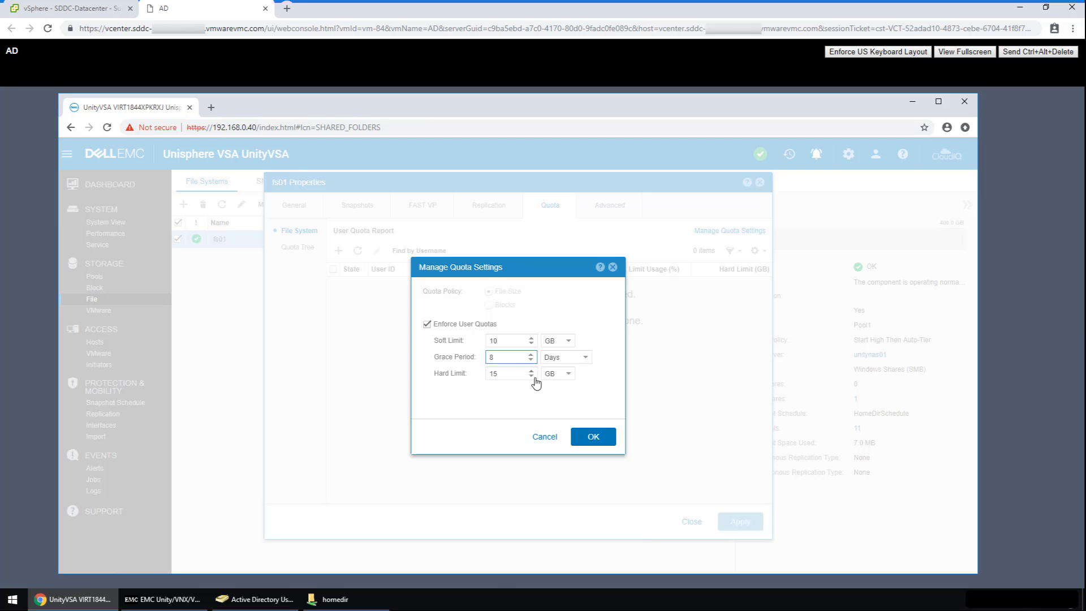
click(593, 436)
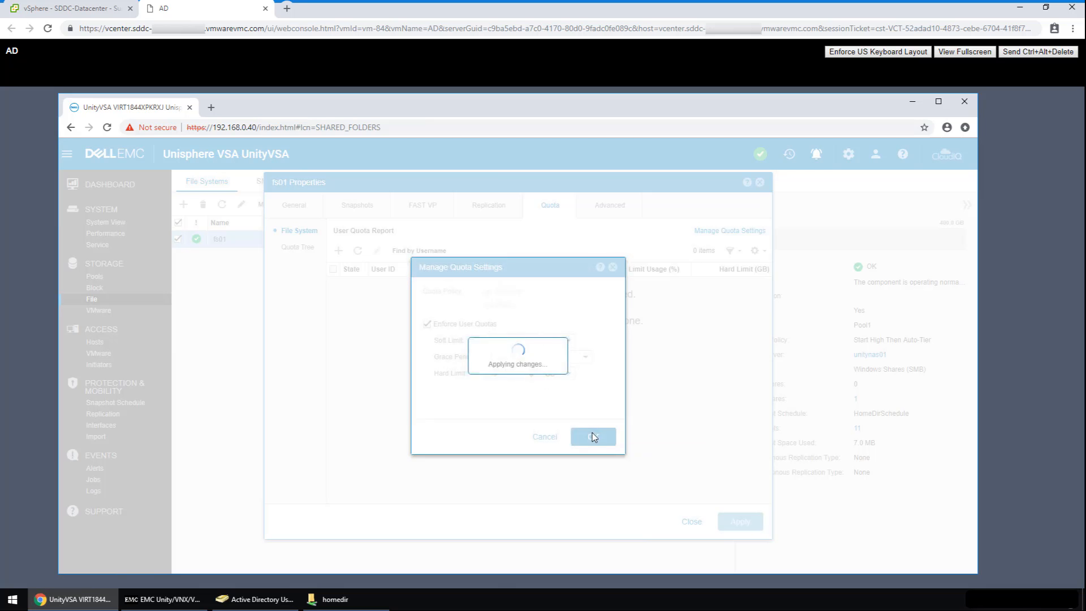
click(593, 436)
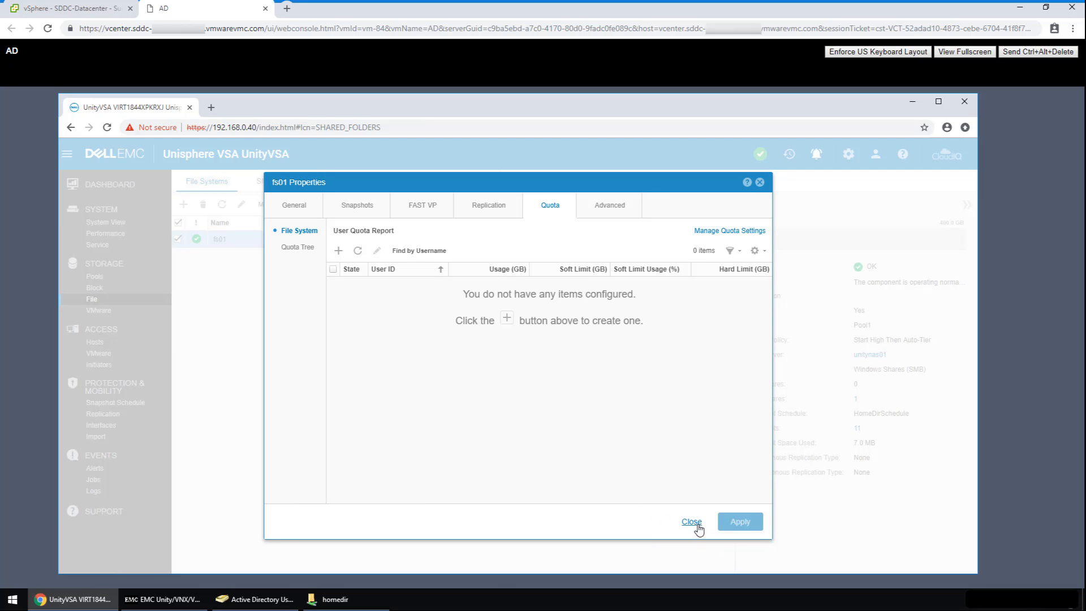
Close fs01's properties and list SMB shares, showing homedir on fs01.
click(690, 522)
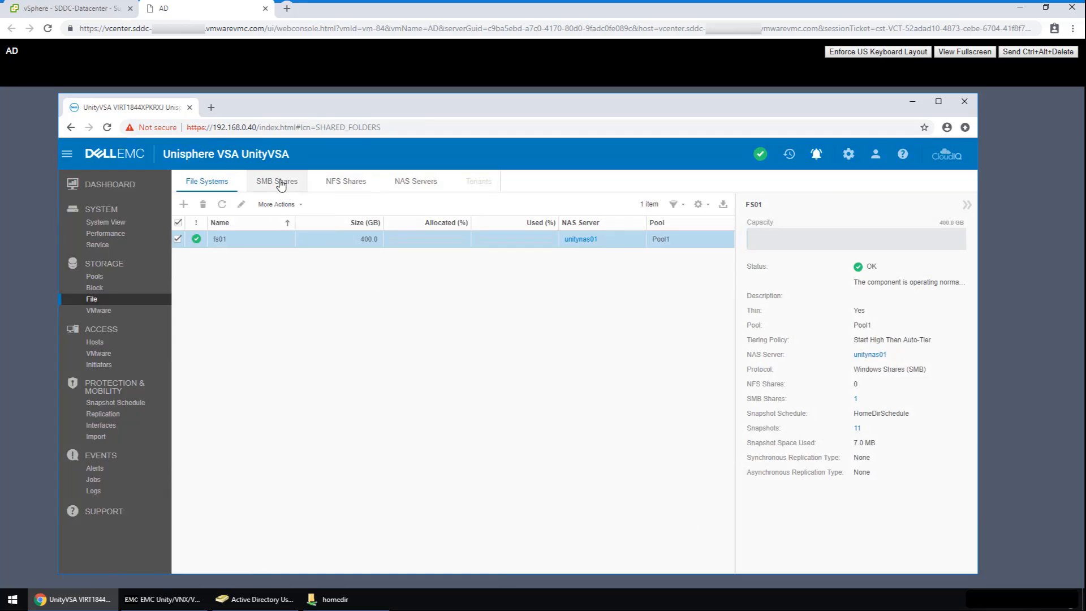
click(276, 181)
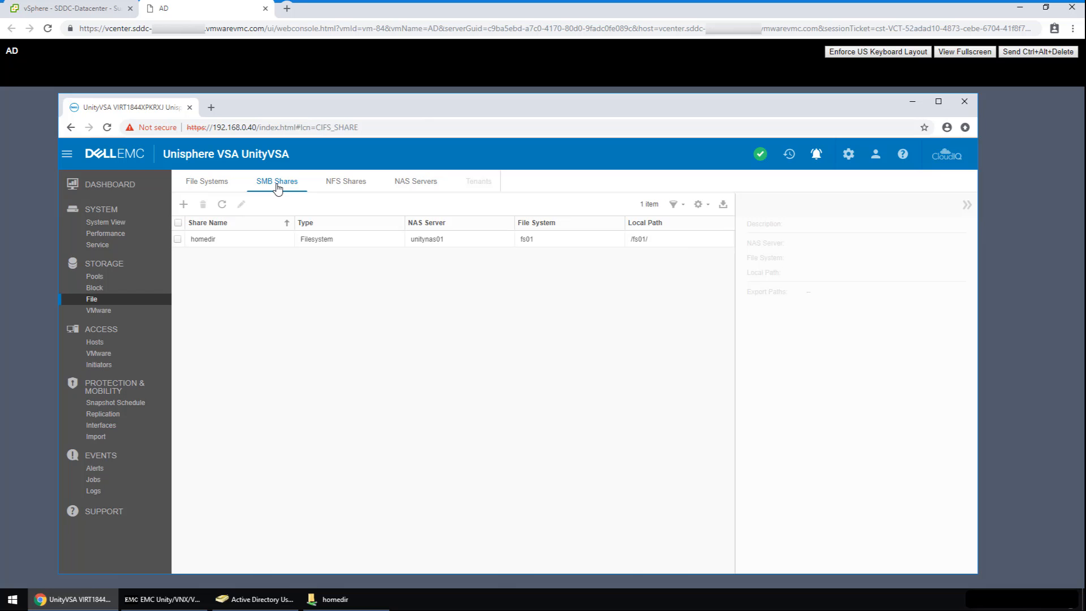
mouse_move(171, 604)
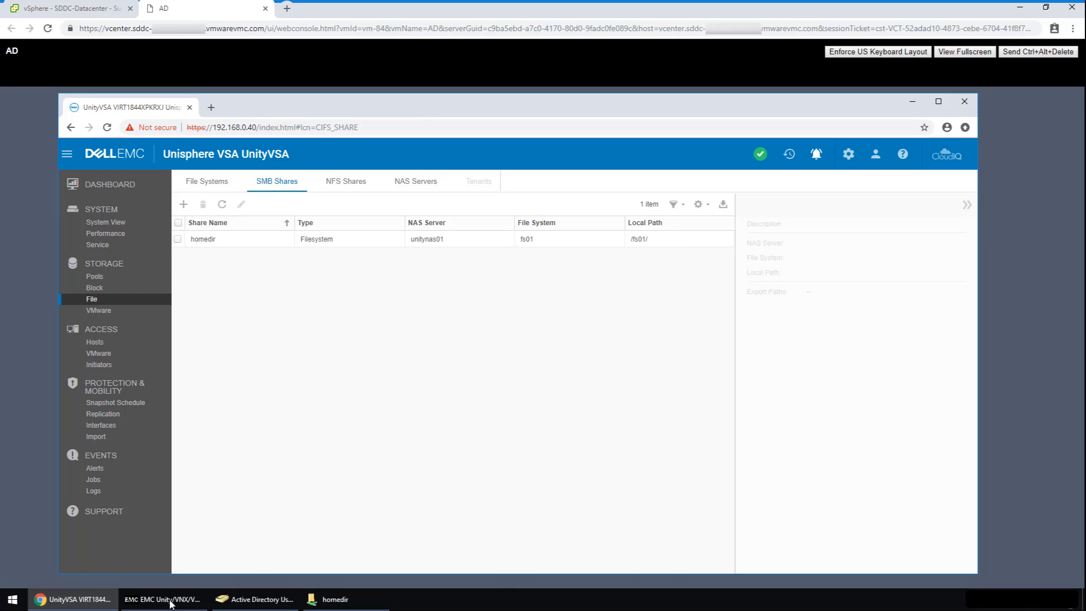
Inspect the HomeDir rule (\fs01\<u>, auto-create) in NAS Management, then view the homedir folders.
click(163, 599)
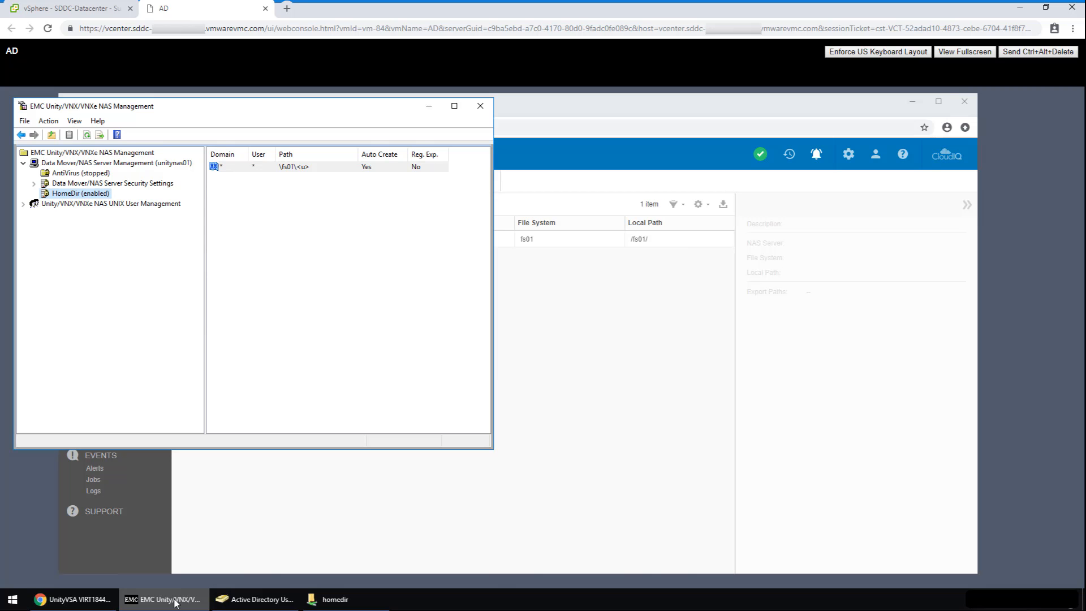
mouse_move(226, 168)
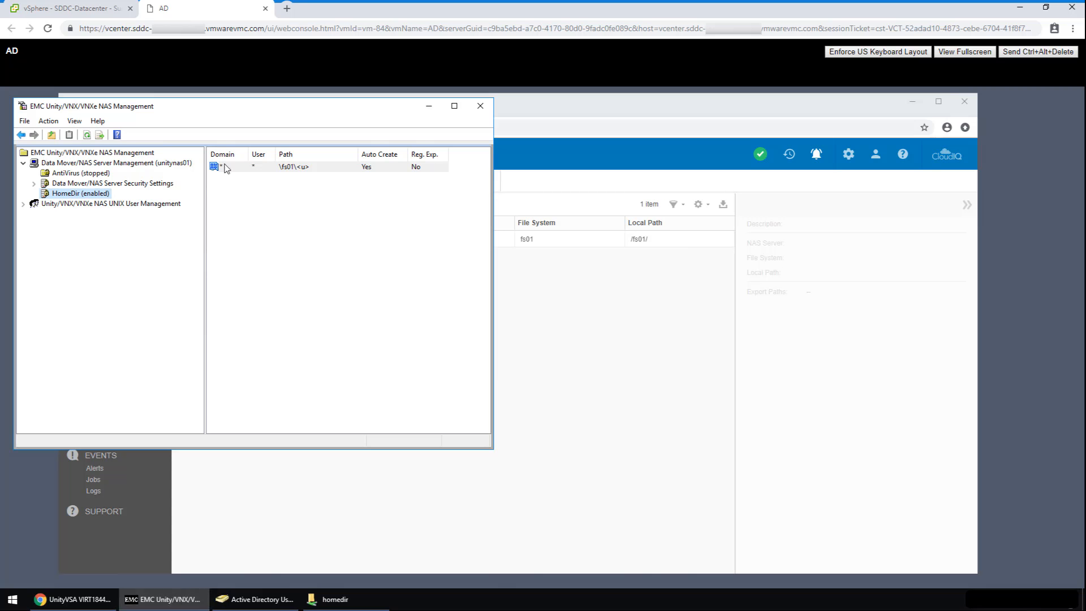
double_click(222, 167)
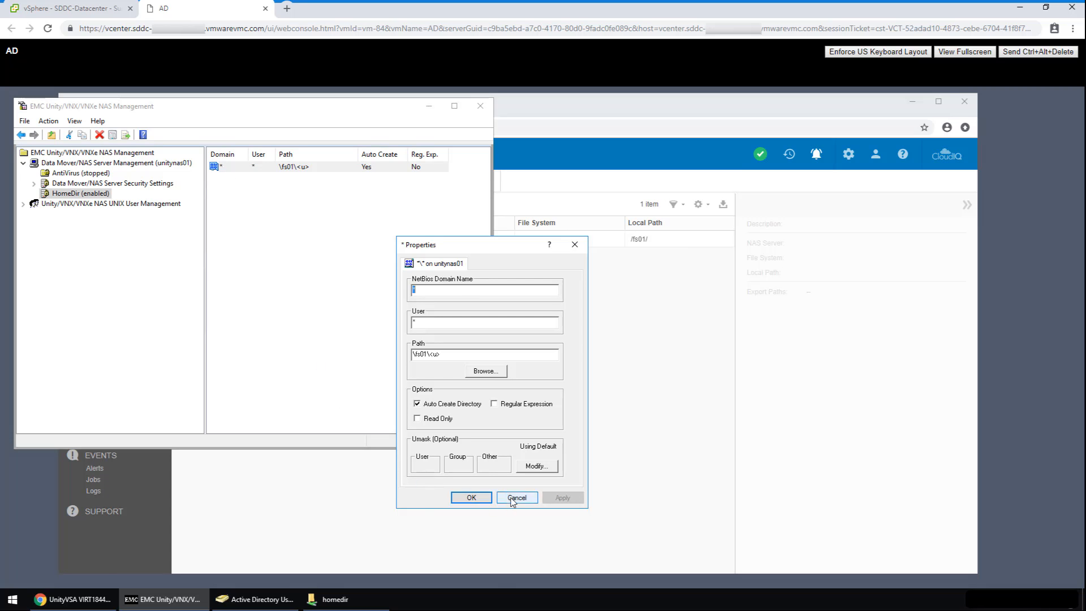
click(517, 497)
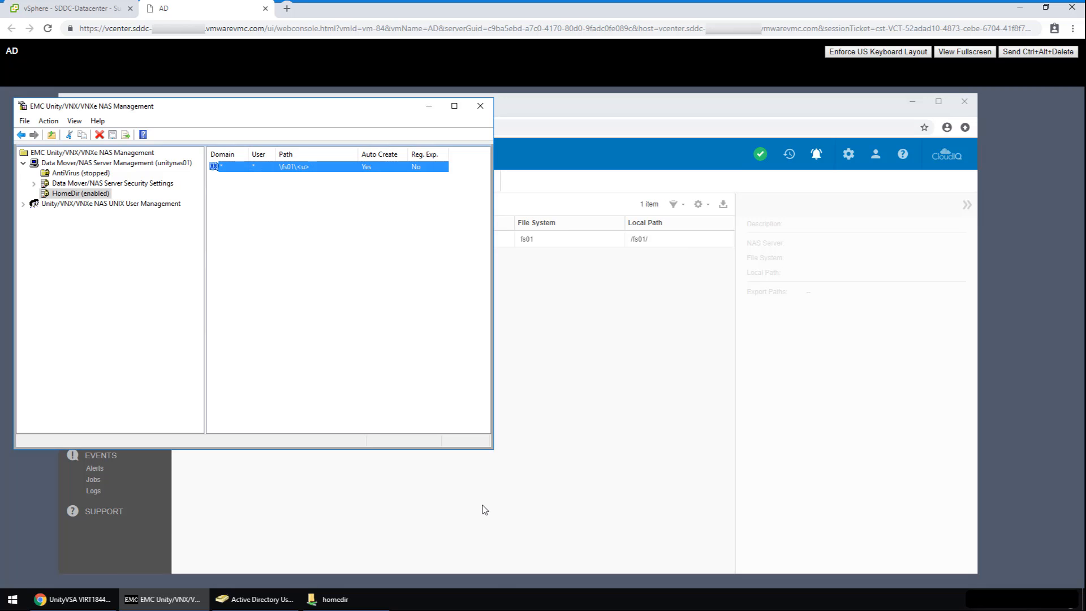
click(335, 598)
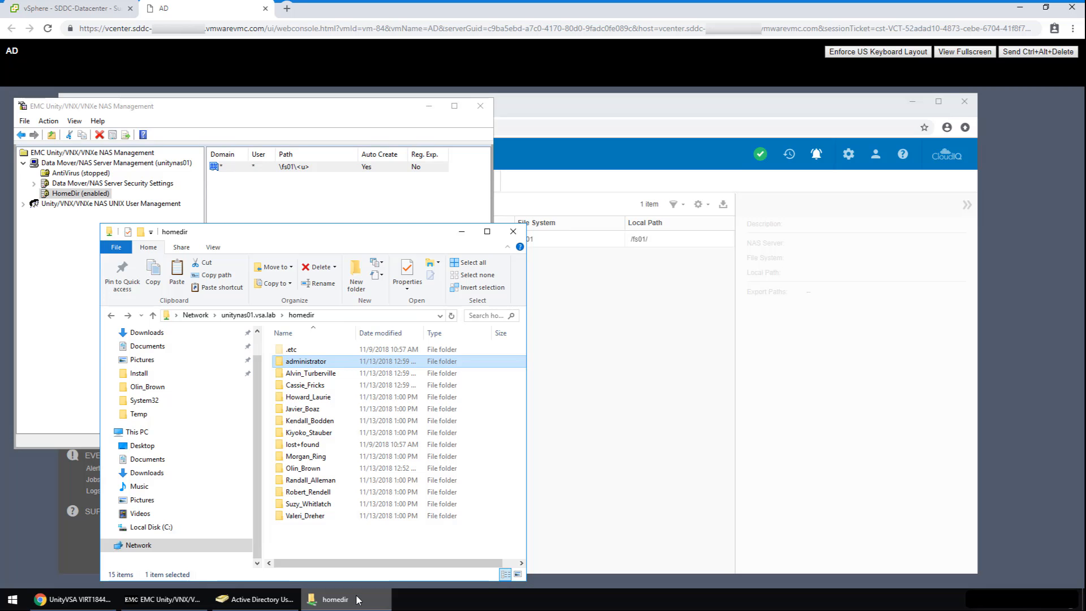
Copy an existing AD account into new user James Smith, logon name James, with a password.
click(256, 598)
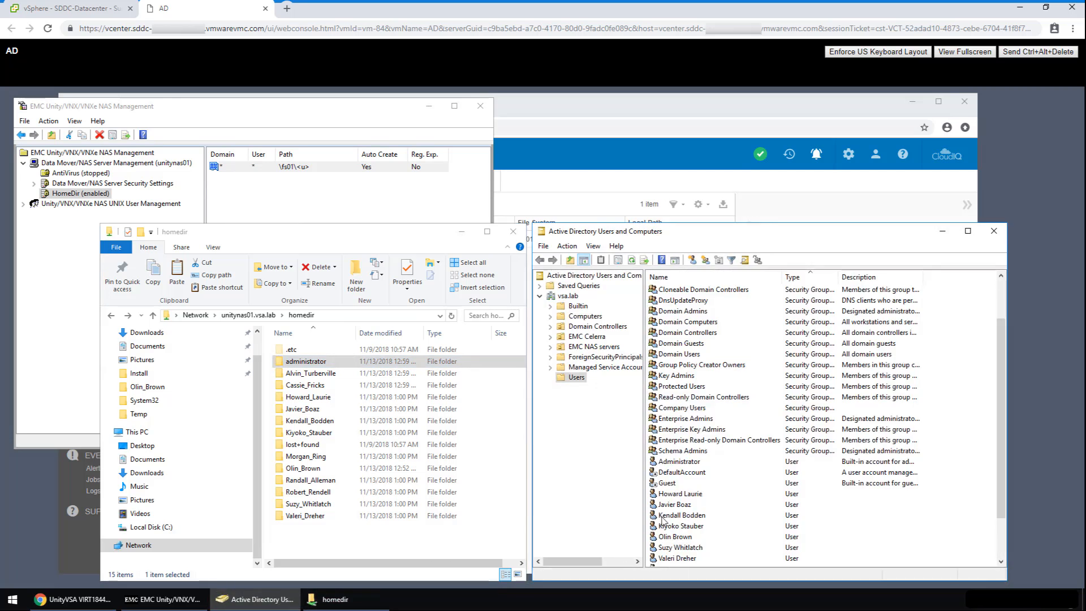
right_click(678, 504)
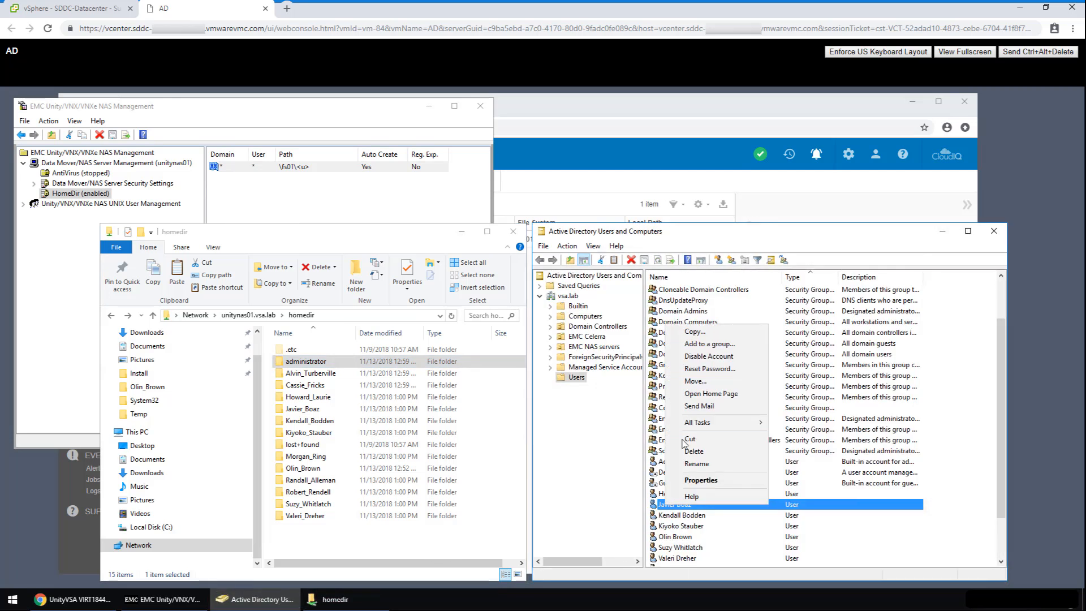
click(695, 332)
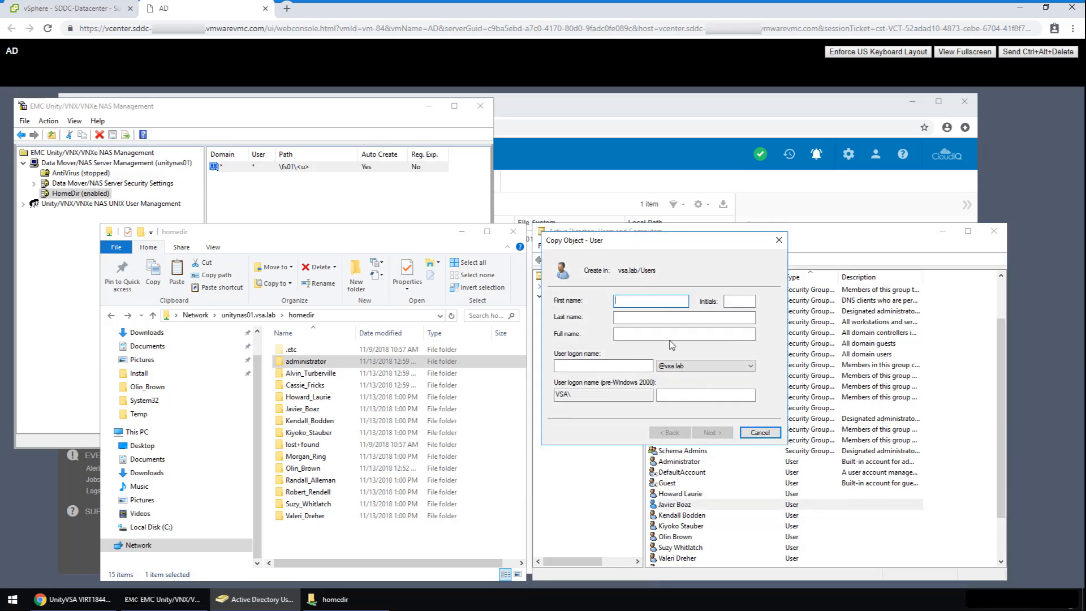
text(James)
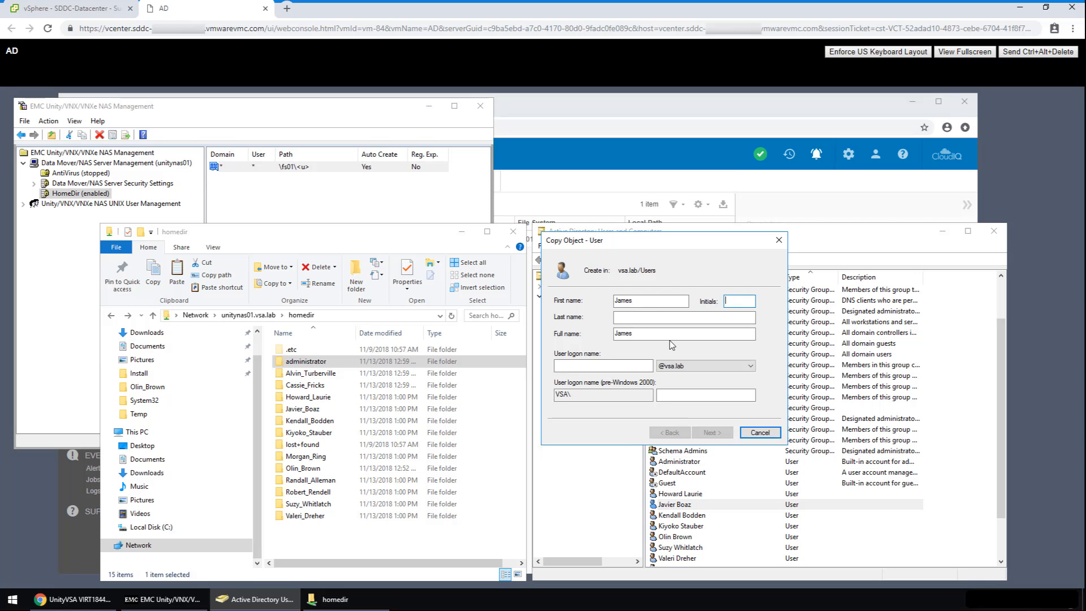
text(Smith)
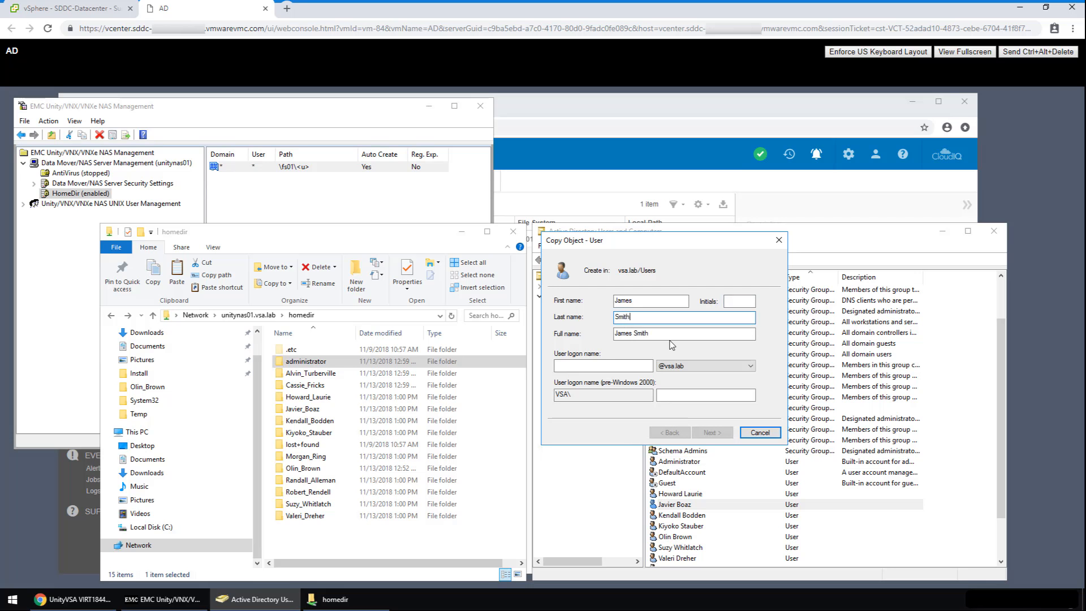
click(602, 365)
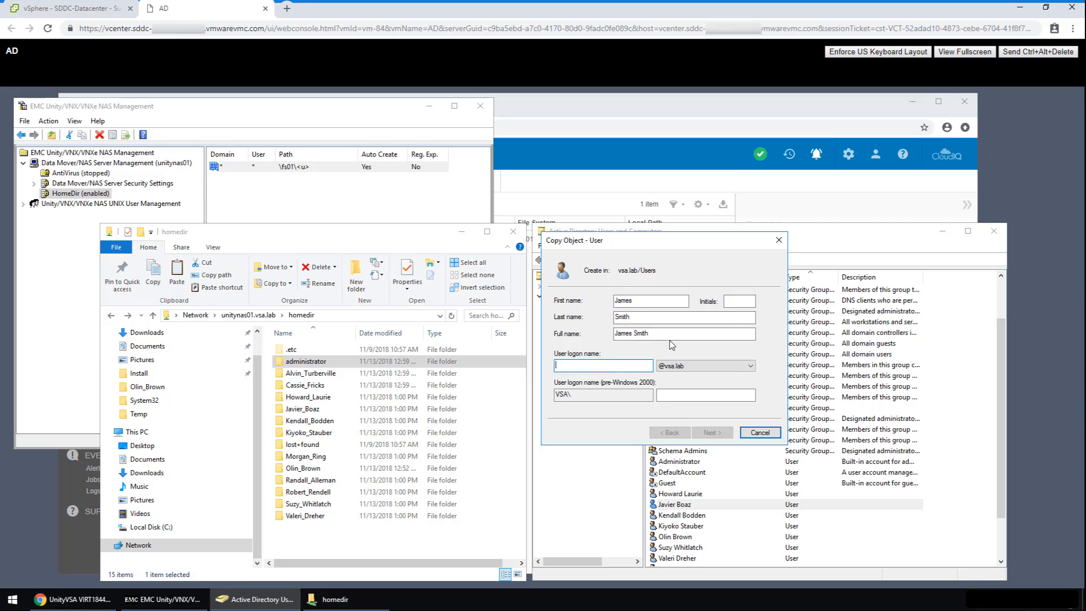
text(James_Smith)
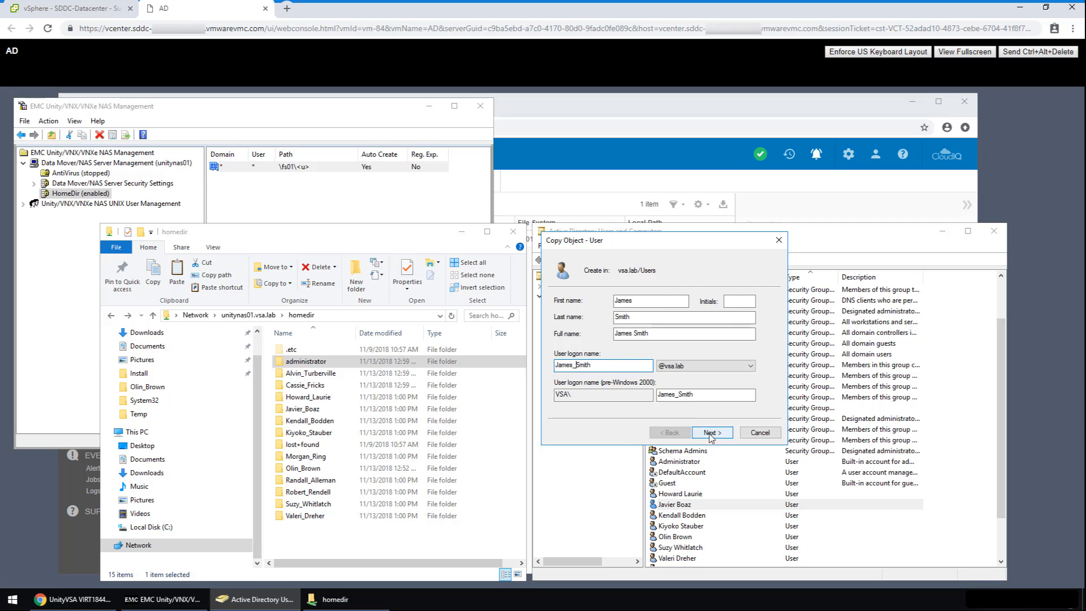
click(711, 432)
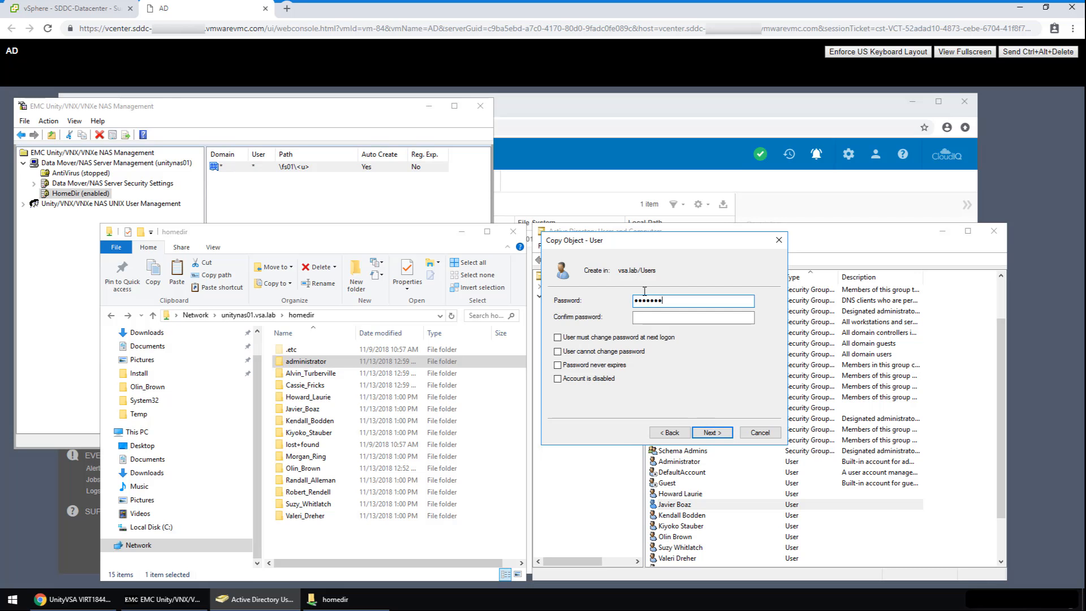
text(•••••)
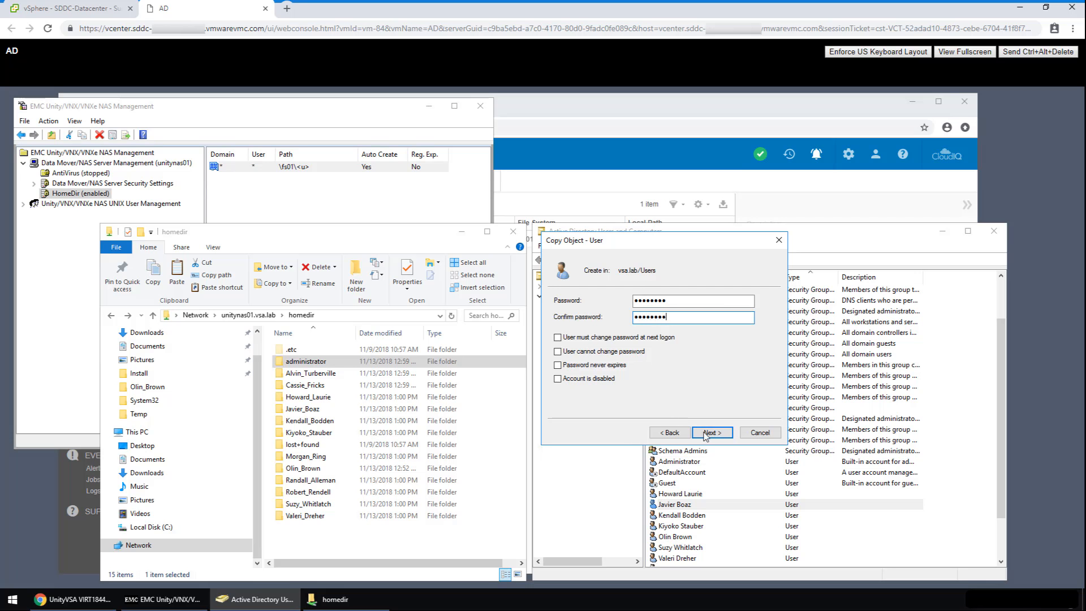
click(711, 432)
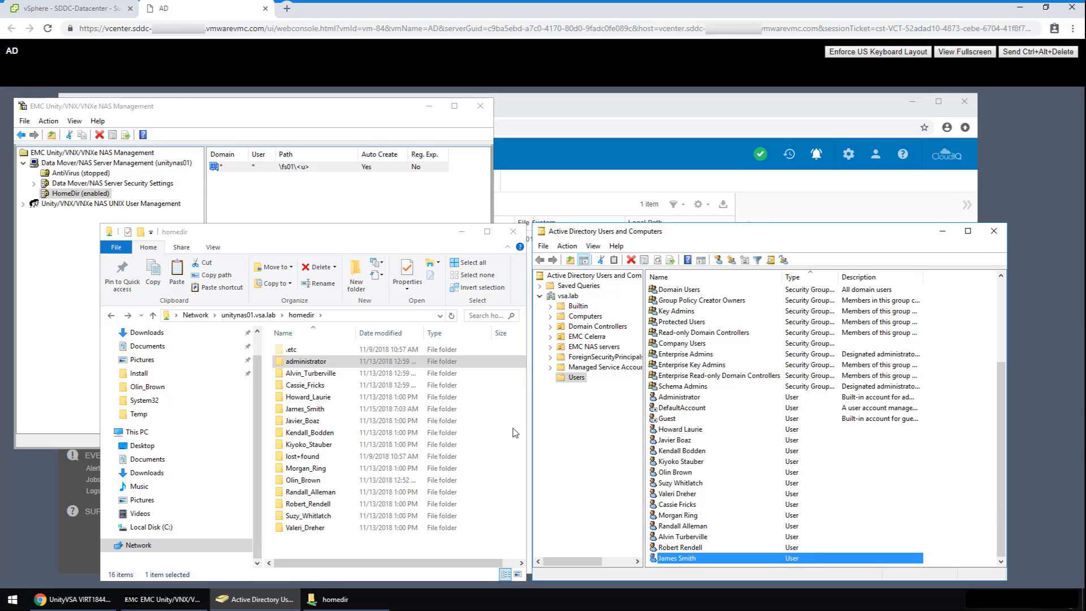
click(304, 409)
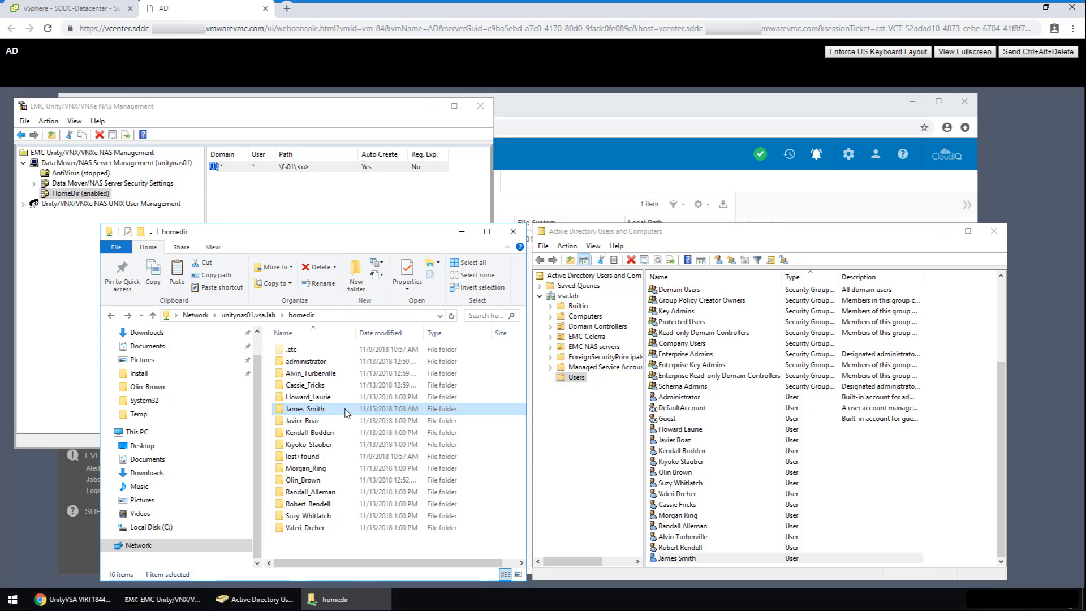
right_click(305, 385)
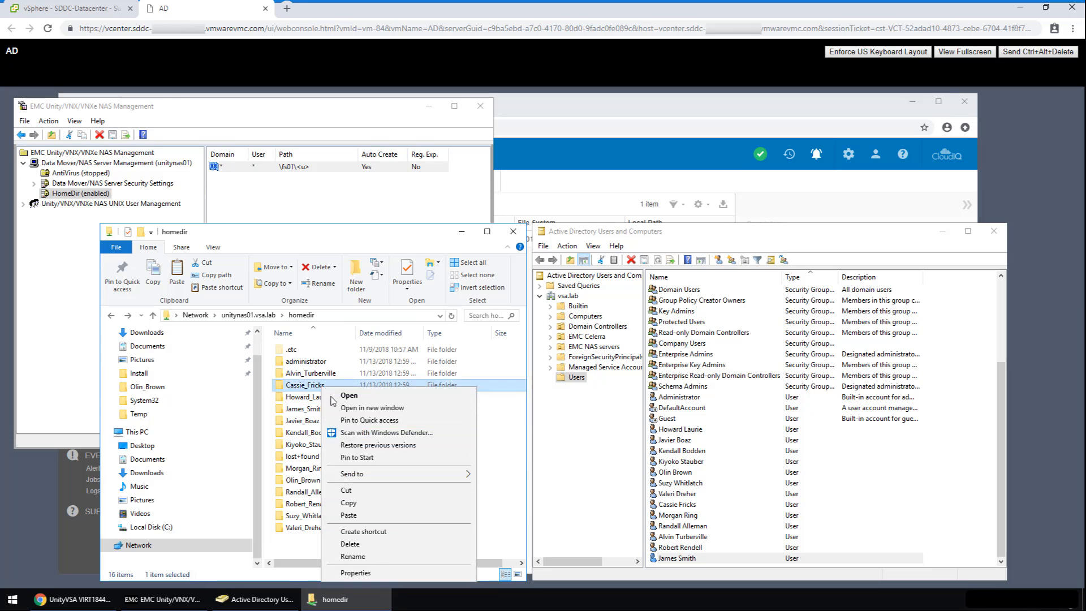
click(355, 572)
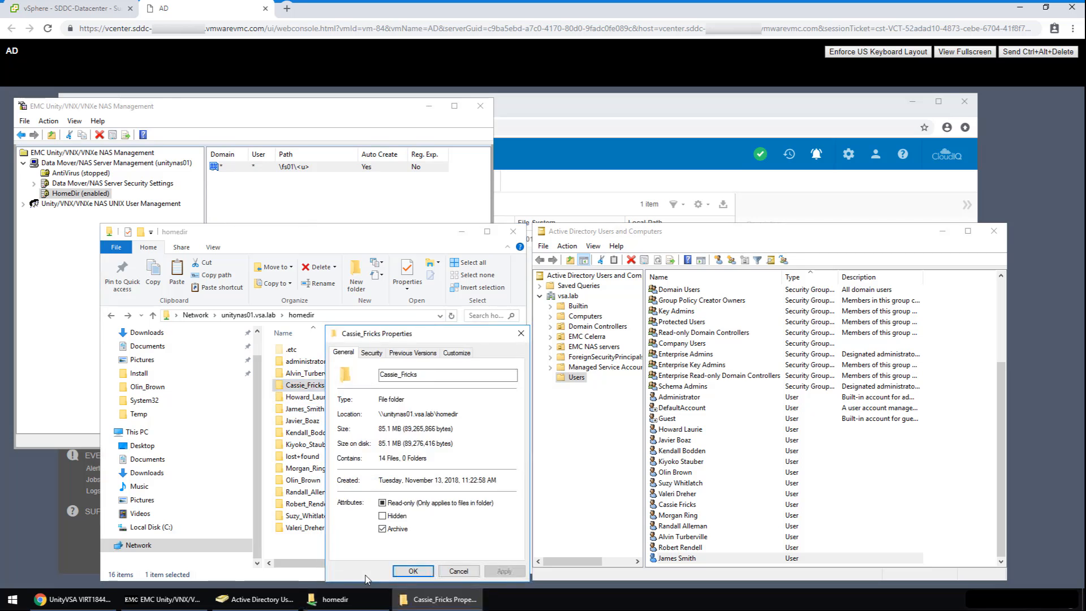
click(412, 352)
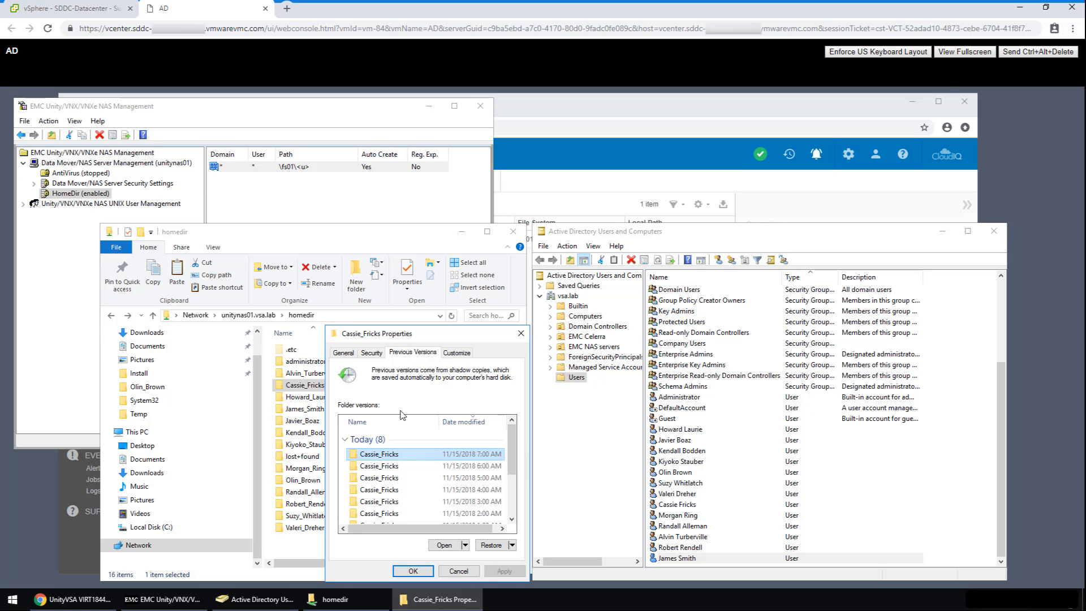
click(446, 546)
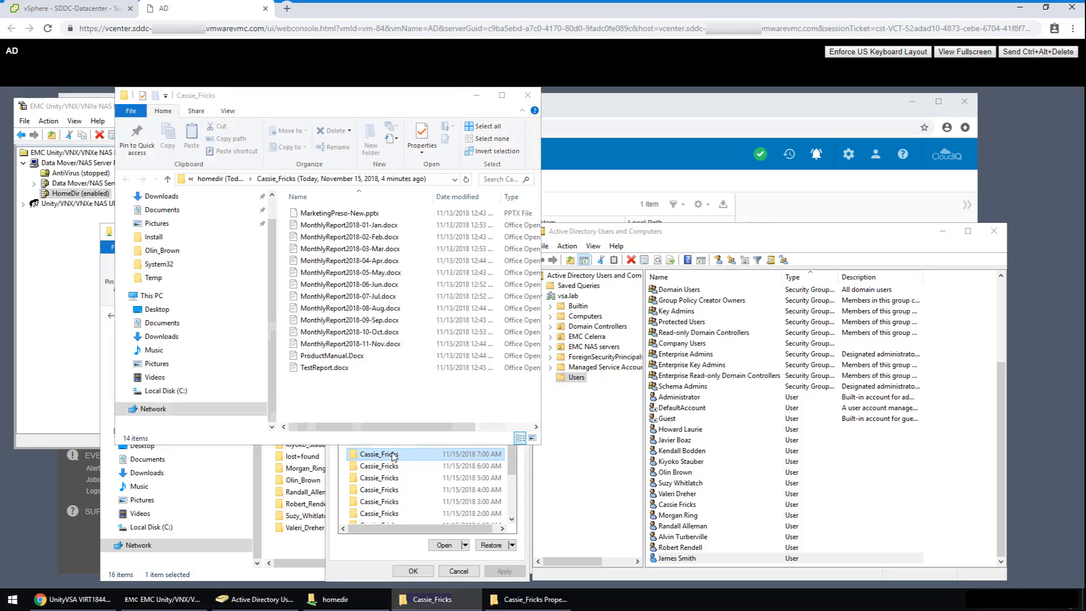